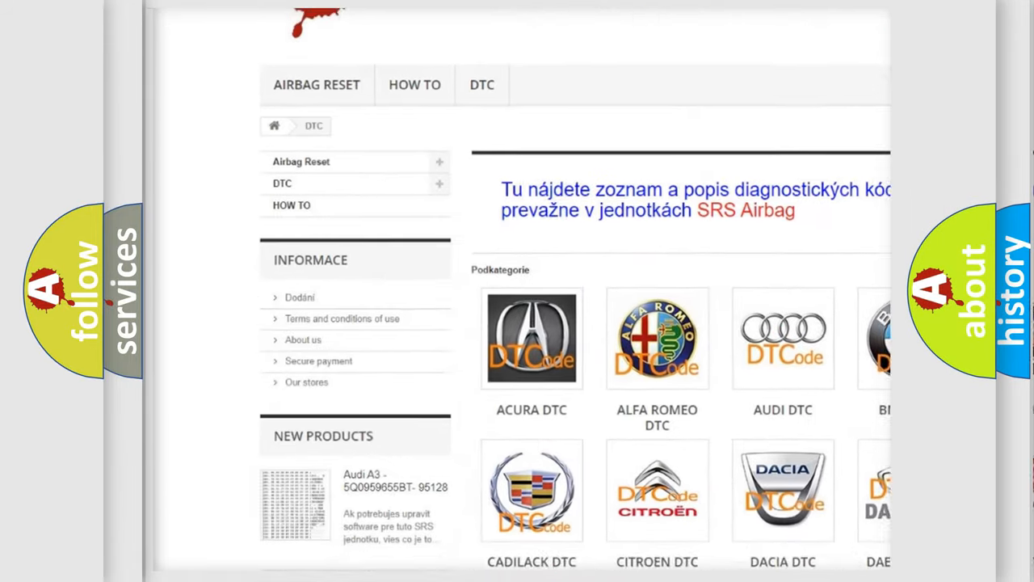
{"action": "scroll", "scroll_direction": "down", "scroll_amount": 3}
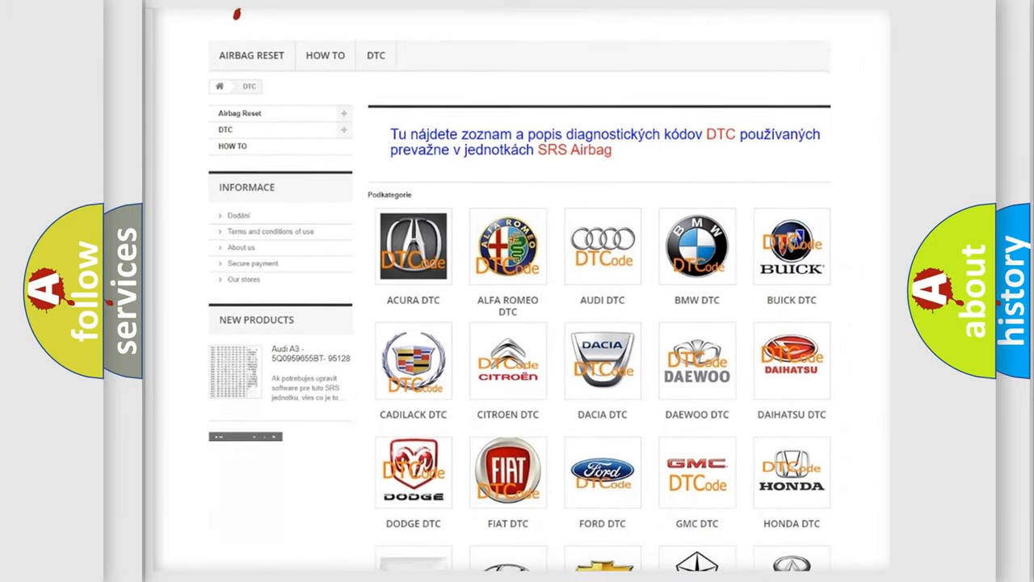
{"action": "scroll", "scroll_direction": "down", "scroll_amount": 3}
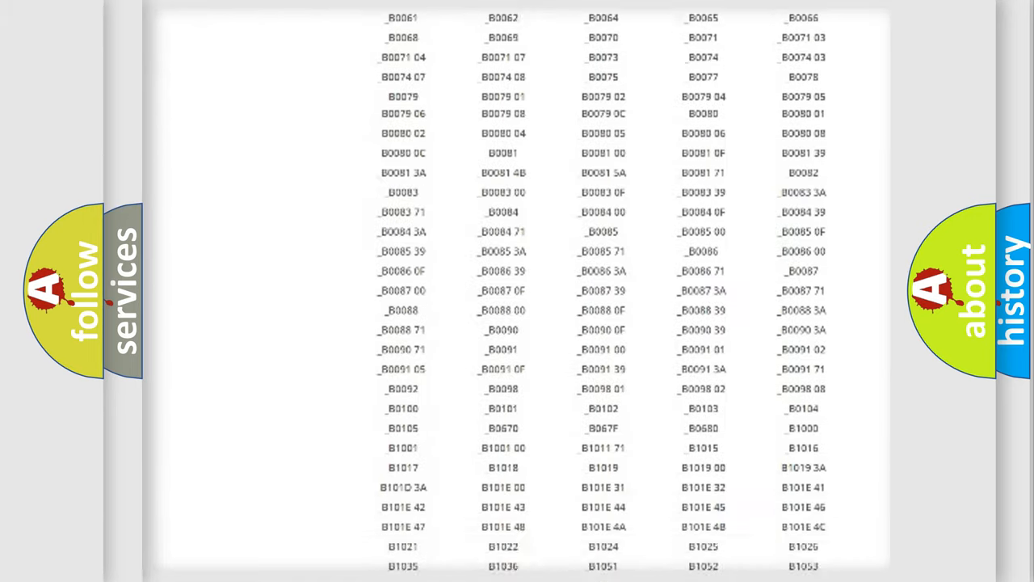
{"action": "scroll", "scroll_direction": "up", "scroll_amount": 3}
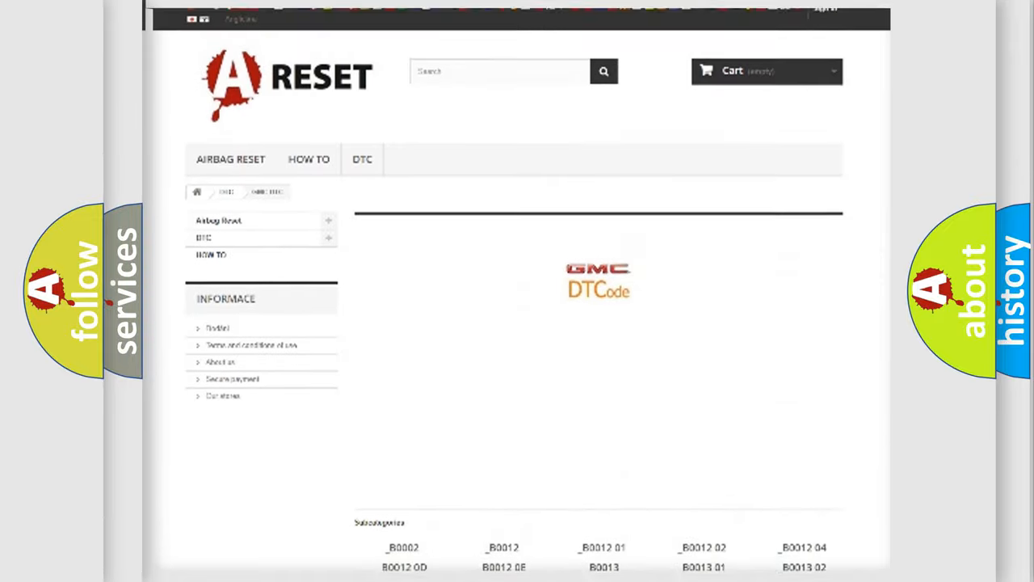